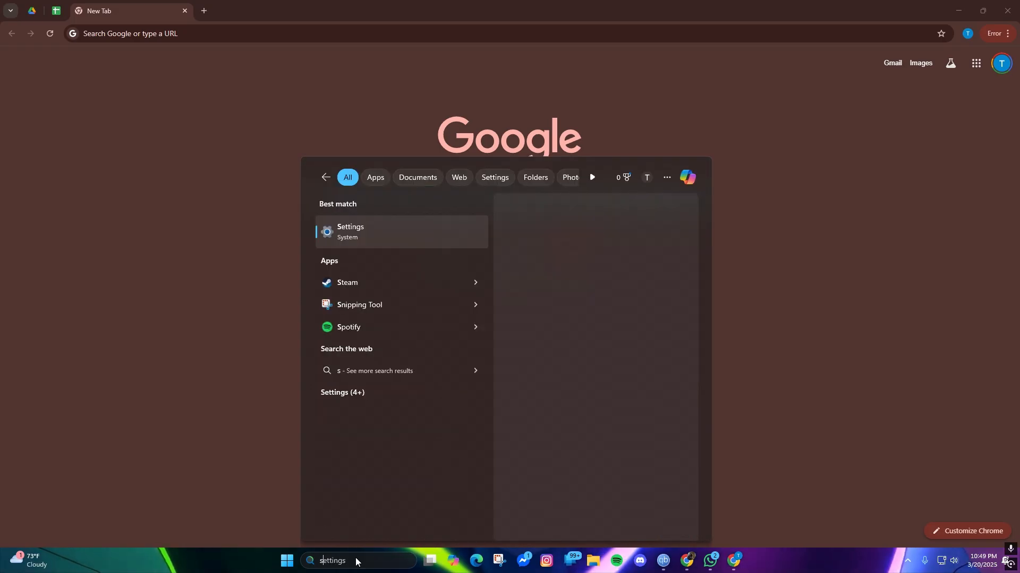
Launch Spotify from the Start search and open the profile account menu.
text(potify)
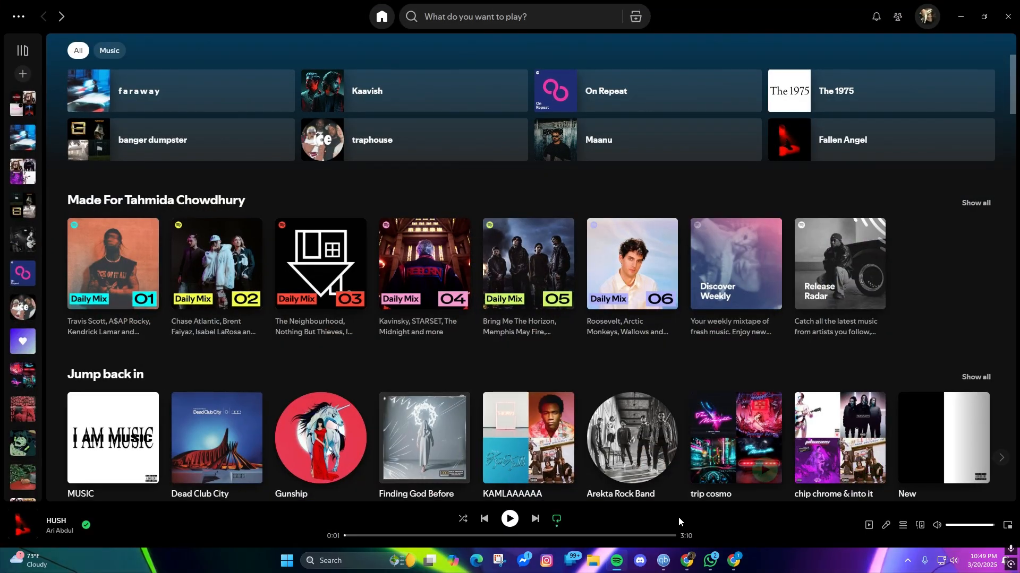
mouse_move(932, 31)
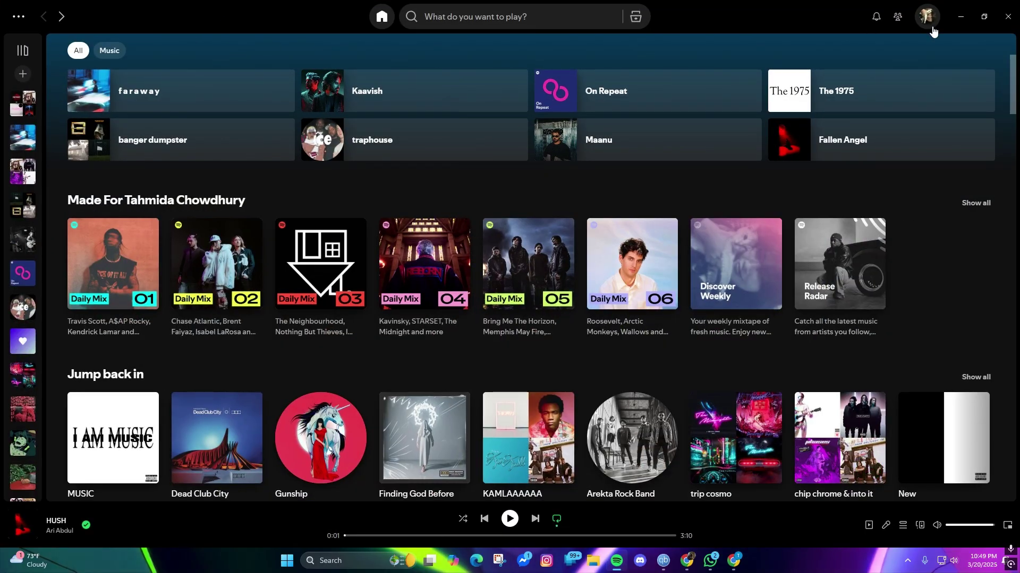
click(926, 16)
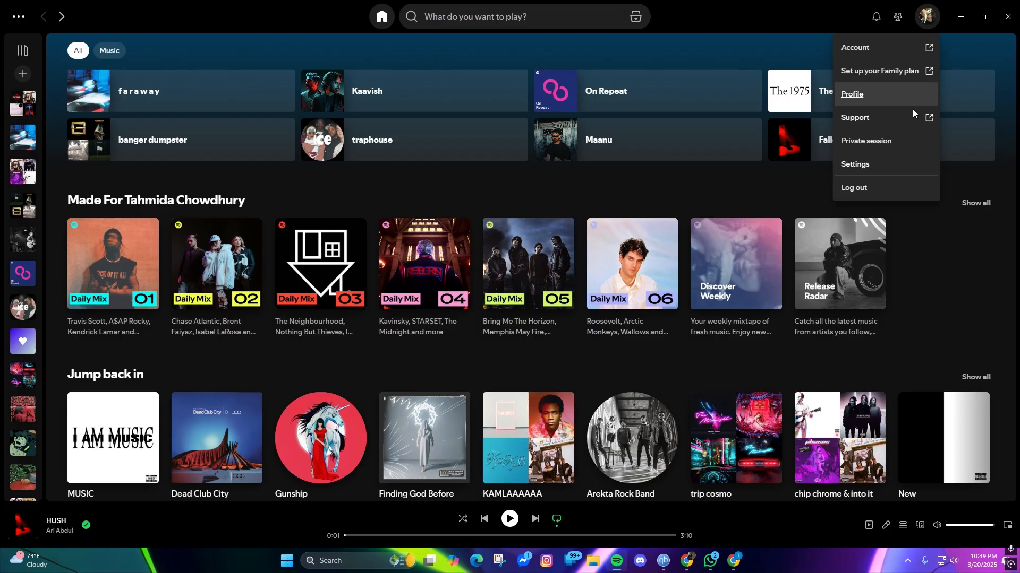
Open Settings from the account menu and scroll through all settings, then back up.
click(855, 164)
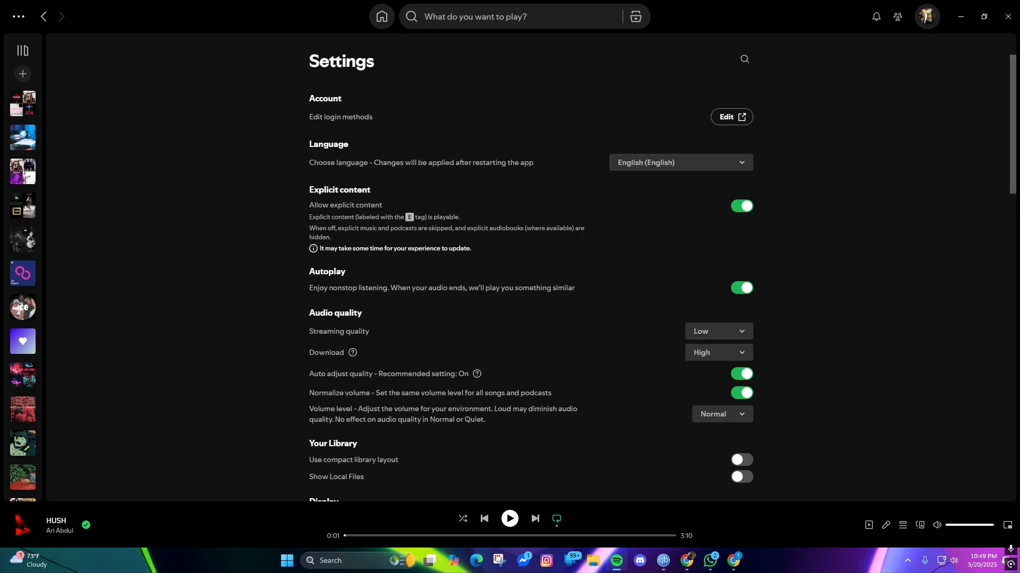
scroll(down, 3)
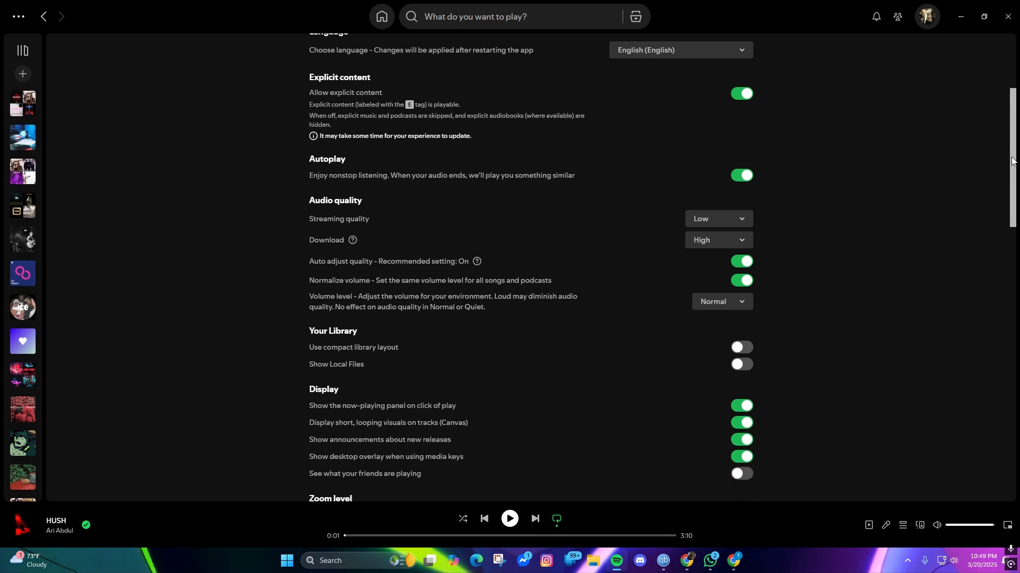
scroll(down, 3)
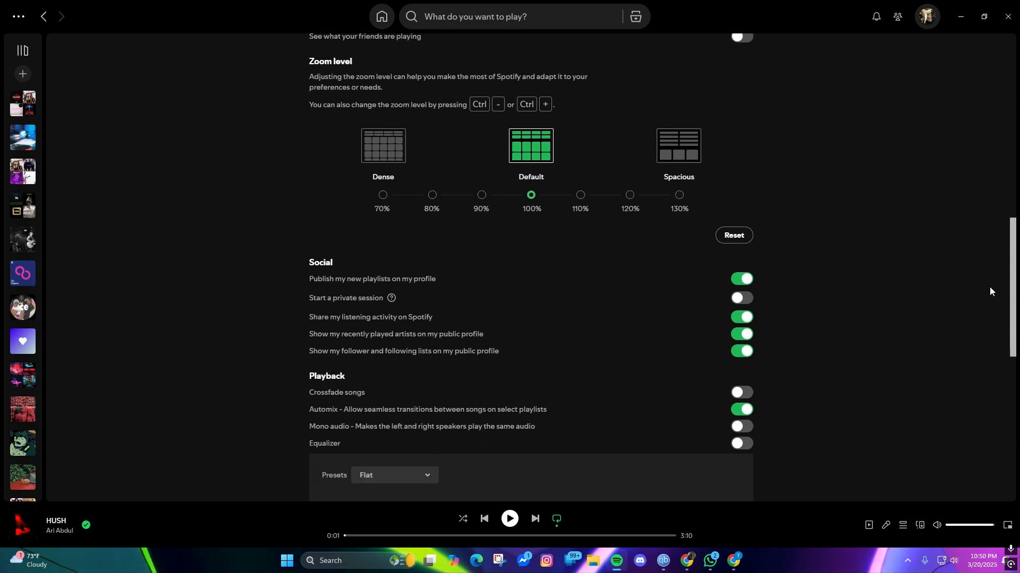
scroll(down, 3)
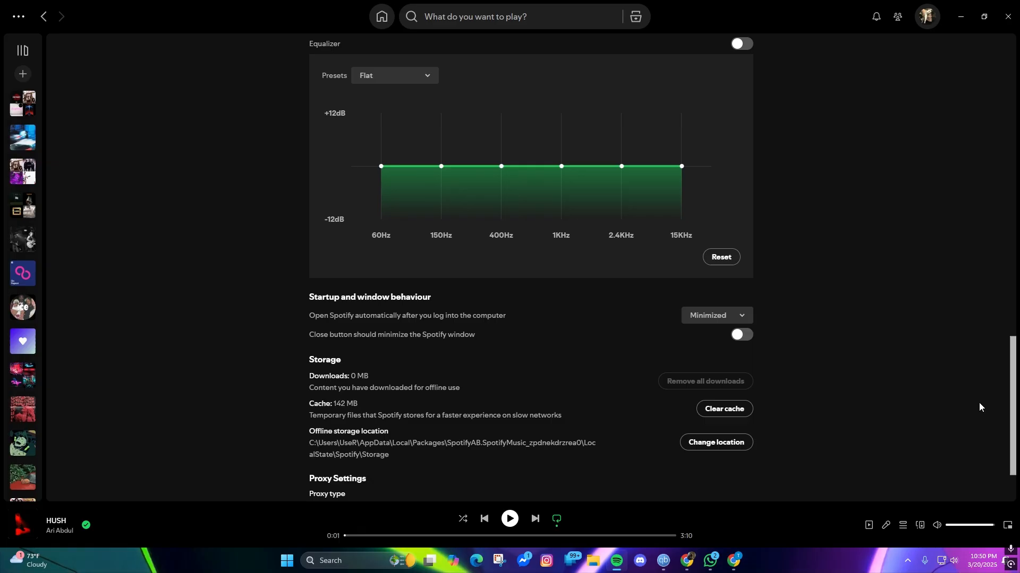
scroll(down, 3)
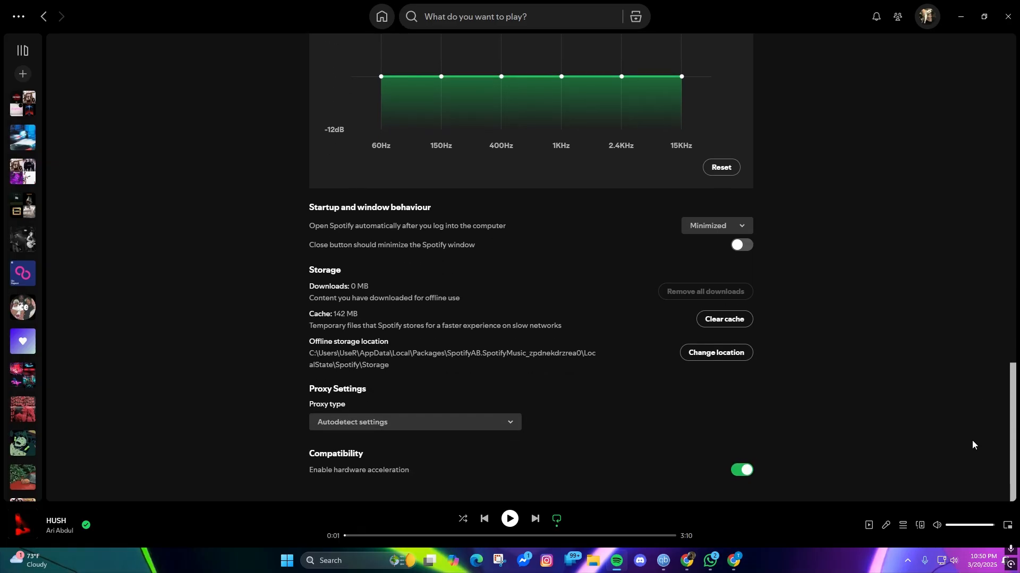
scroll(up, 3)
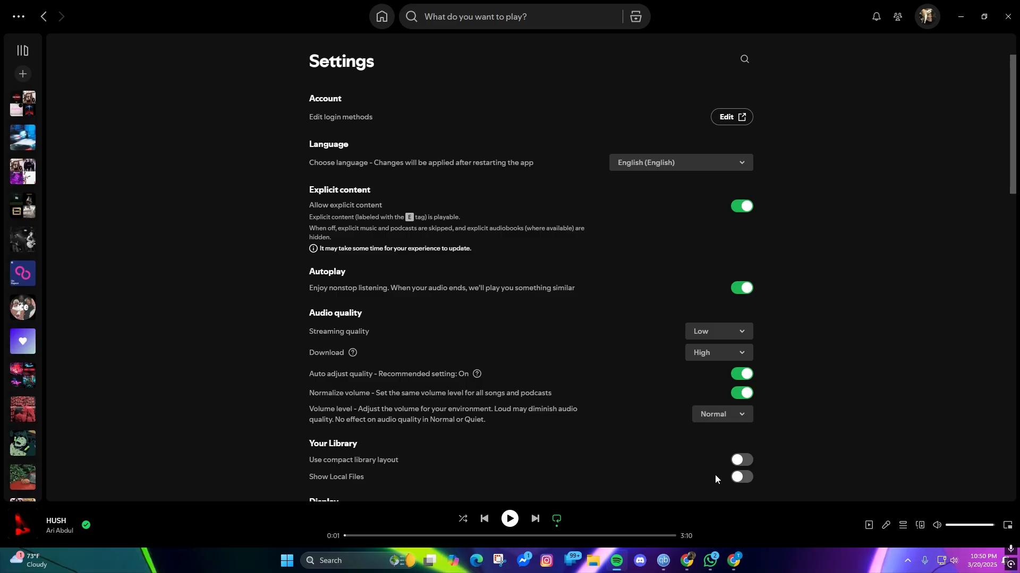
mouse_move(868, 525)
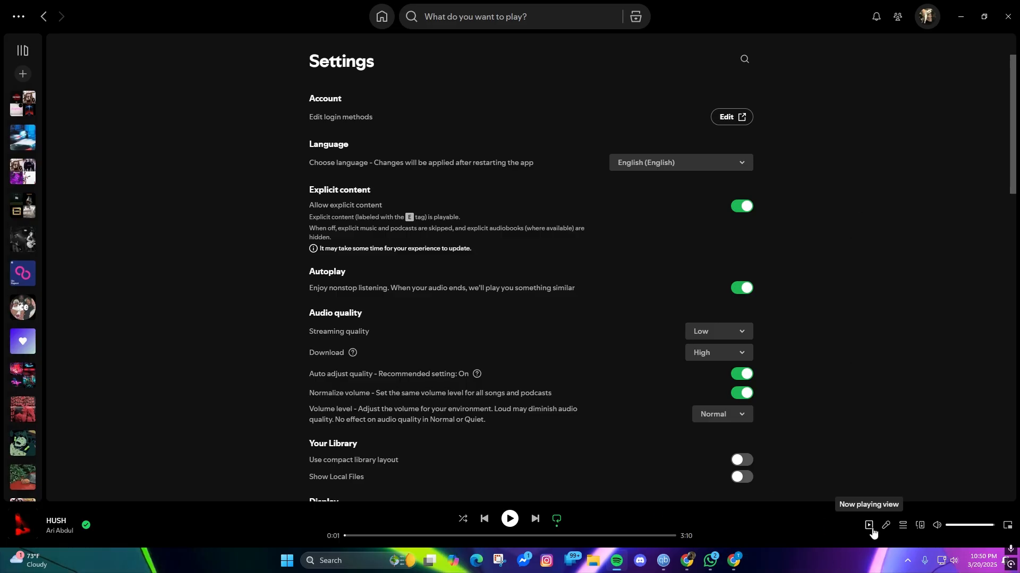
Show the Now playing panel for HUSH by Ari Abdul.
click(868, 526)
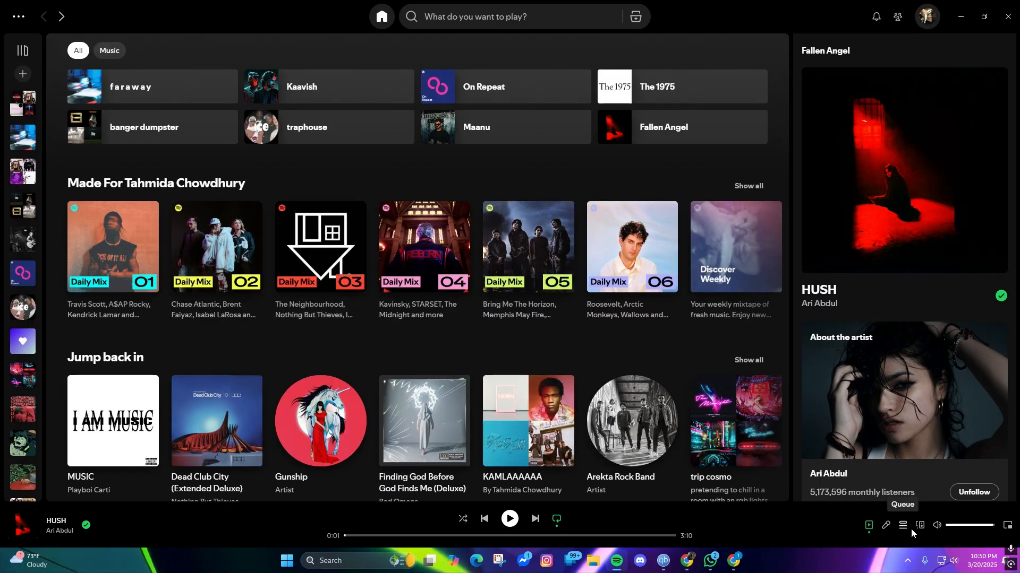
mouse_move(920, 525)
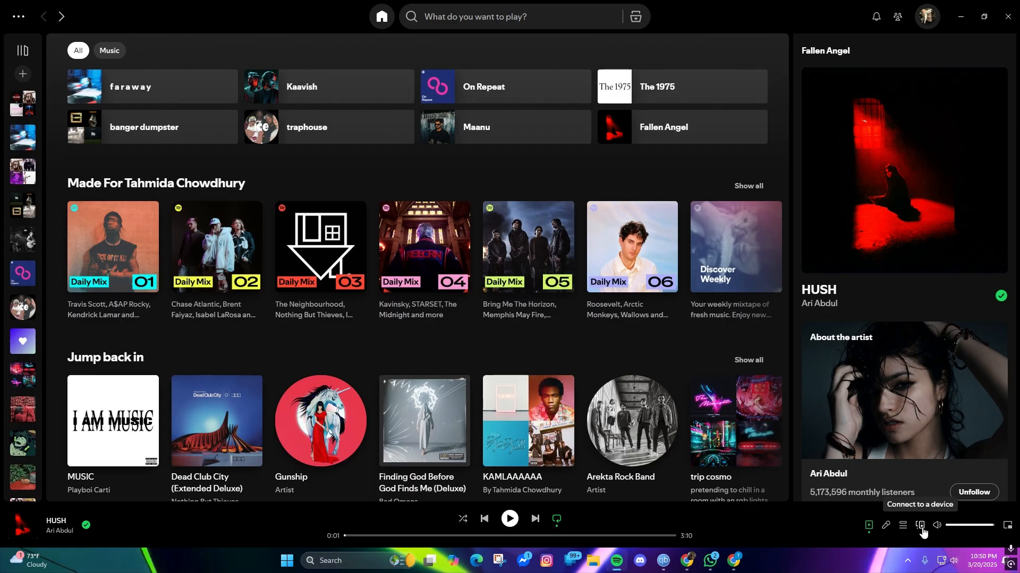
Open the Connect to a device panel listing the wired device, iPhone and TV.
click(920, 525)
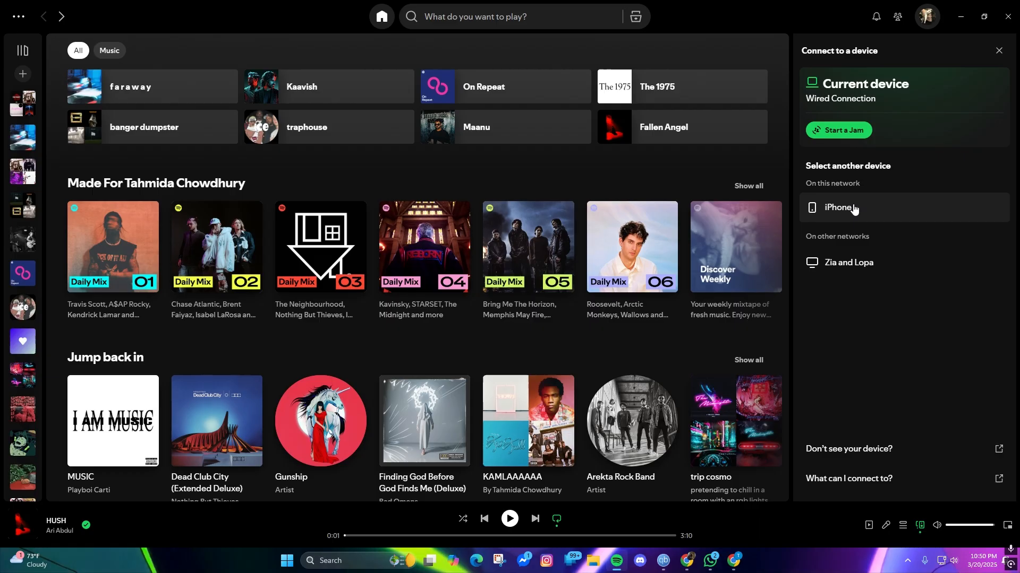
mouse_move(828, 178)
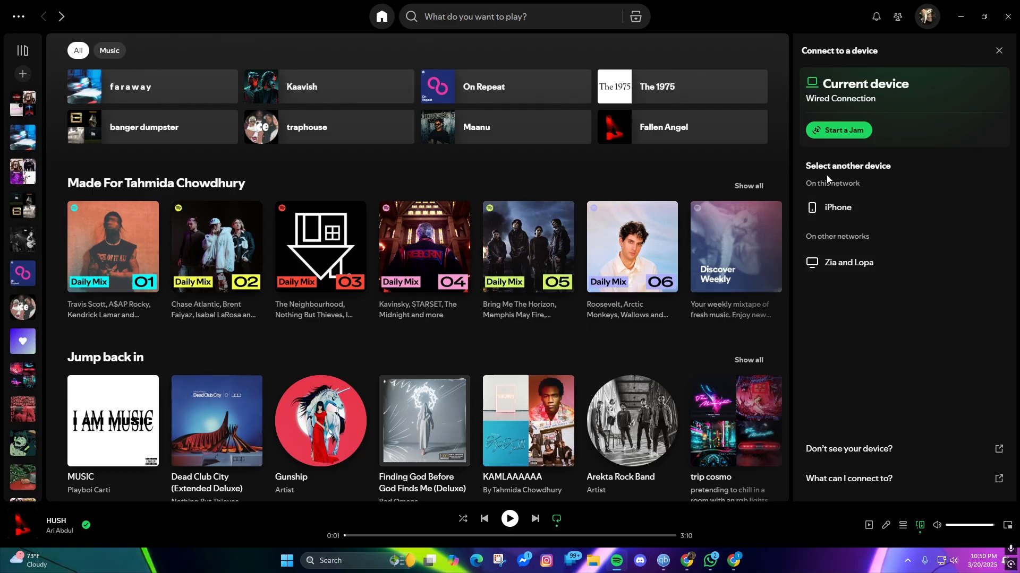
mouse_move(900, 154)
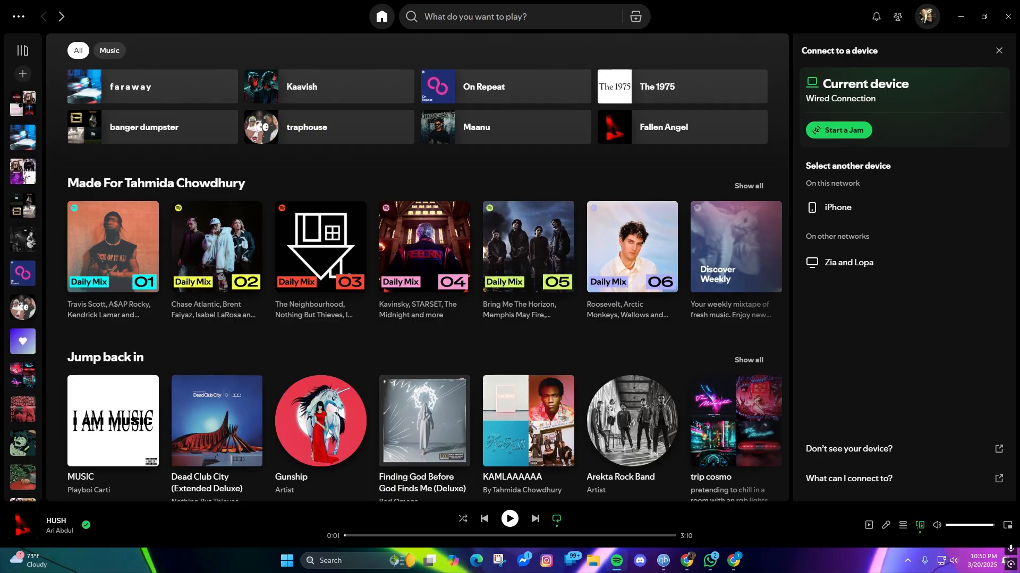
mouse_move(1009, 59)
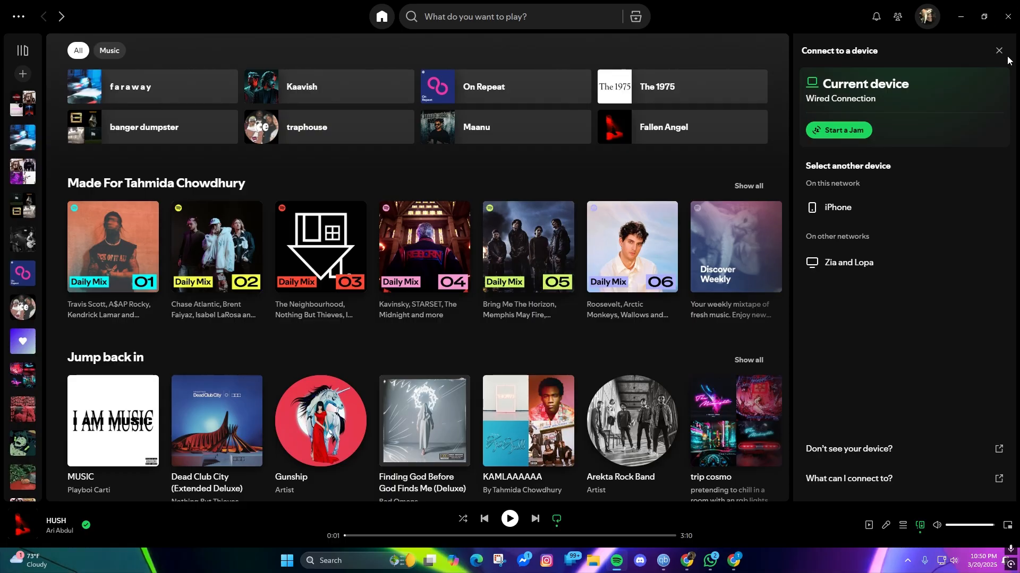
mouse_move(999, 50)
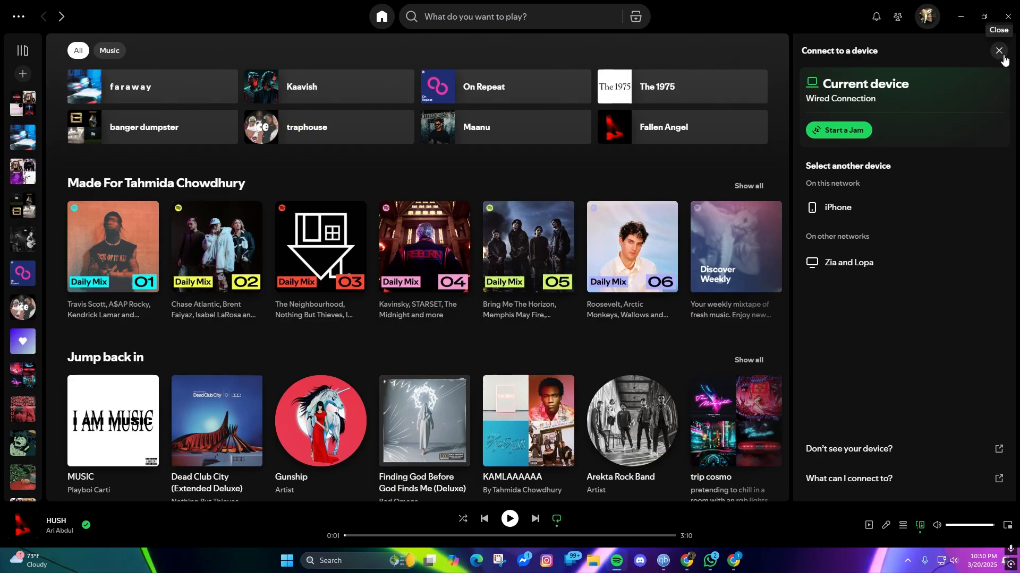
mouse_move(1000, 53)
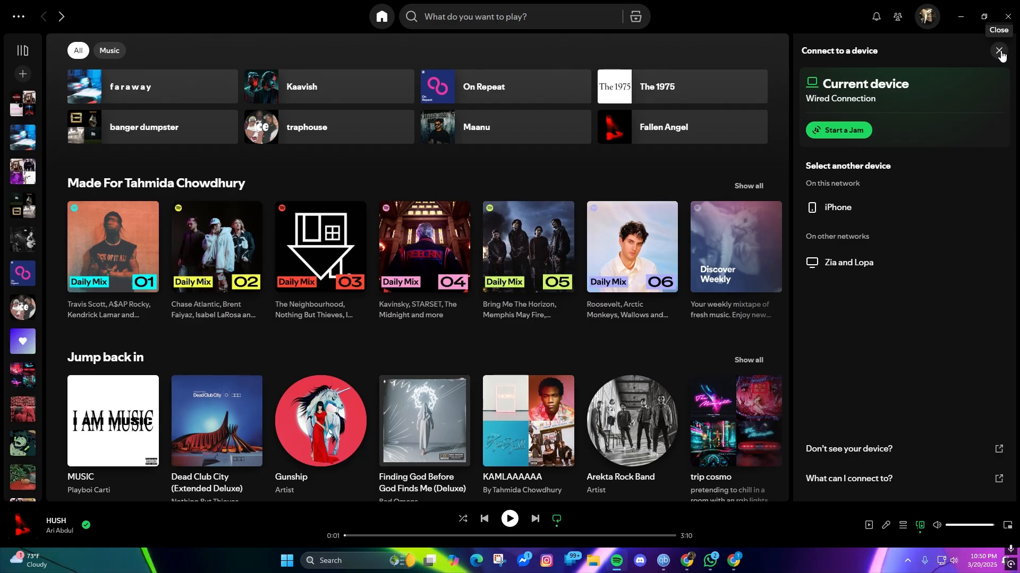